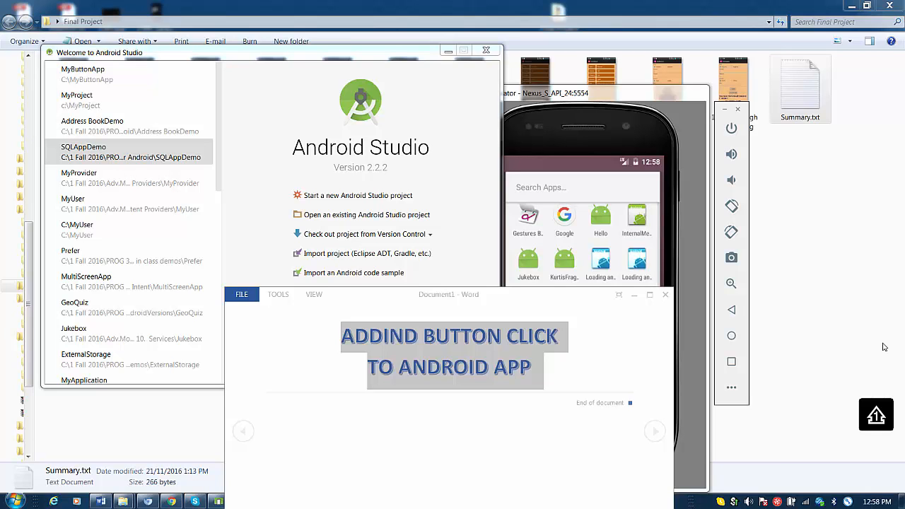
mouse_move(807, 365)
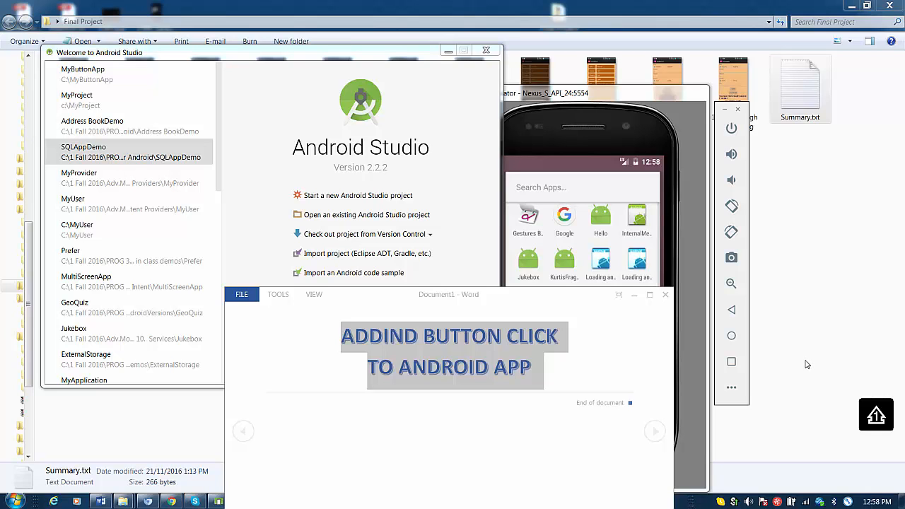
mouse_move(749, 357)
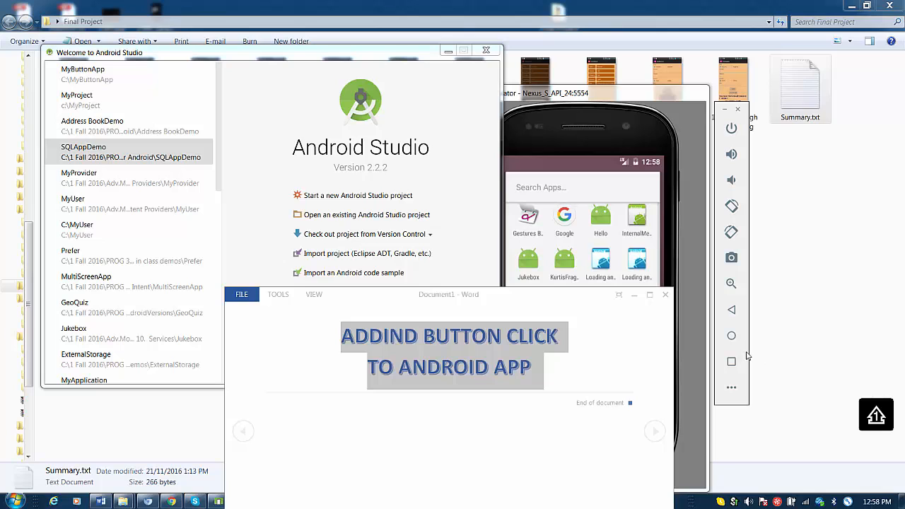
mouse_move(634, 297)
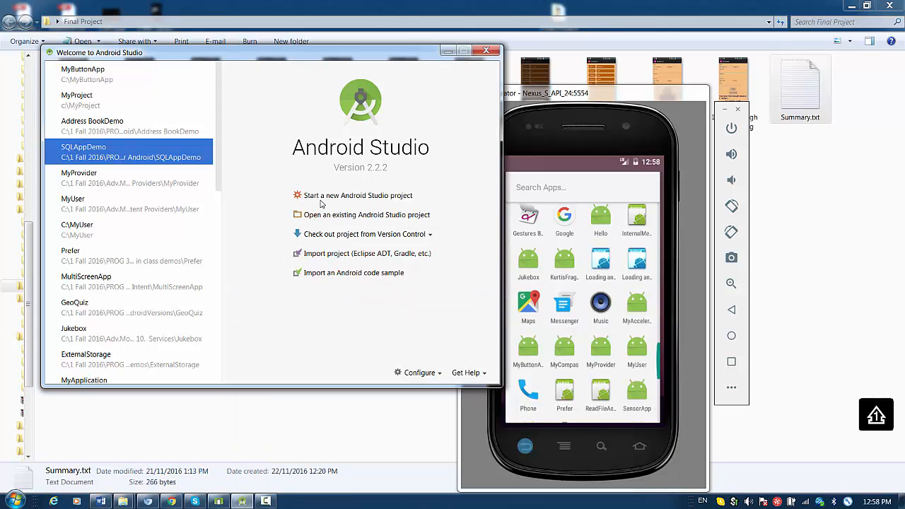
Start a new Android Studio project named ButtonApp and continue.
left_click(356, 195)
type("M")
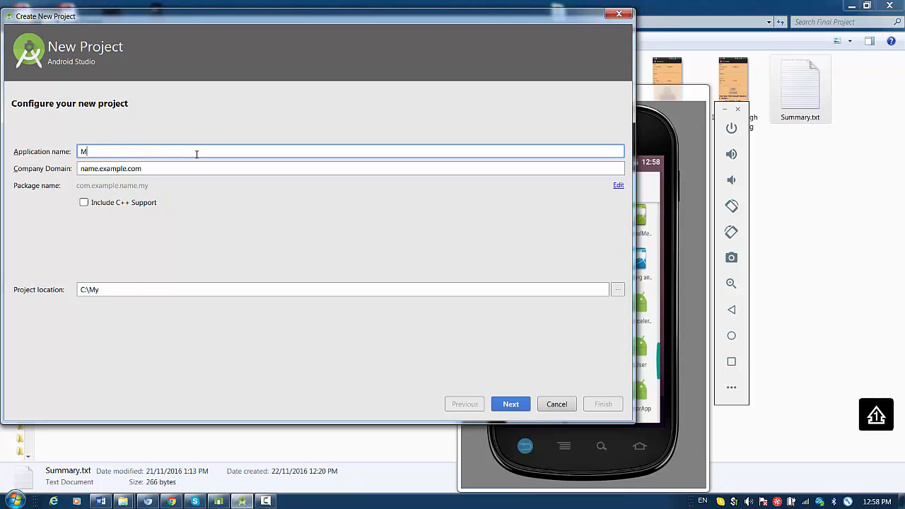
type("ButtonA")
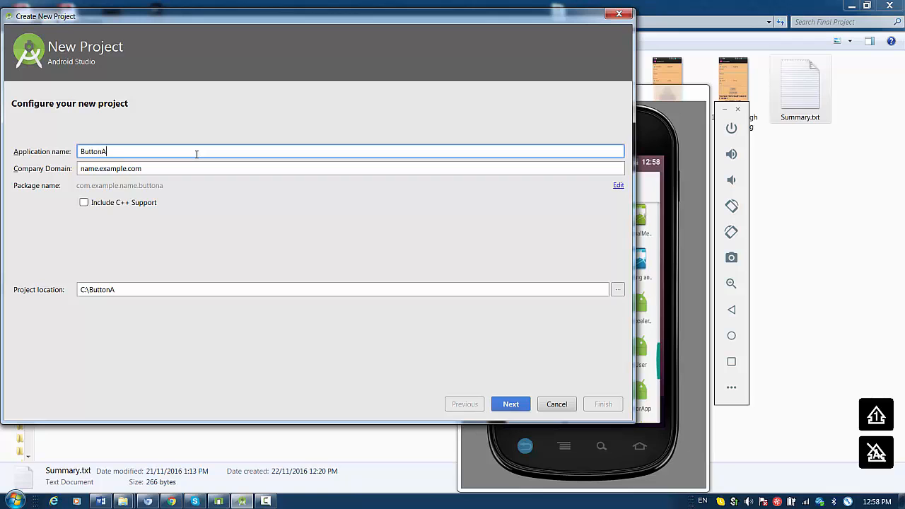
type("pp")
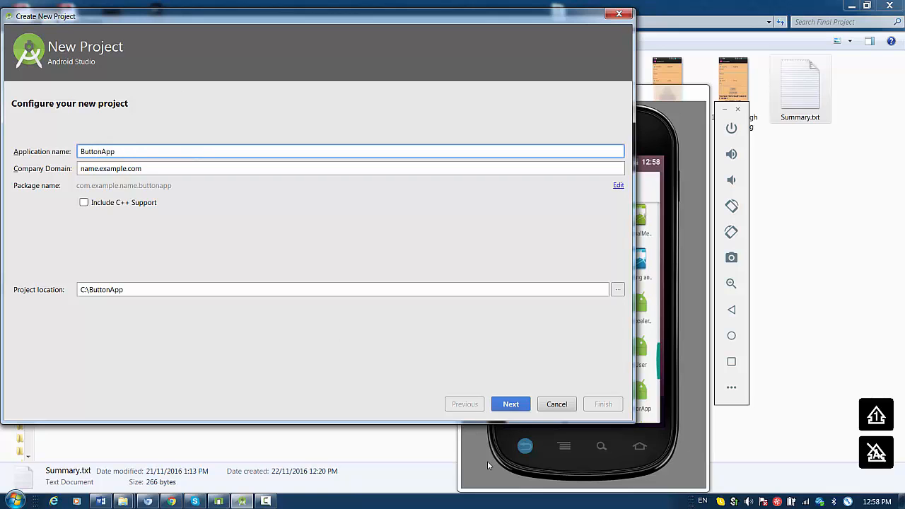
left_click(510, 405)
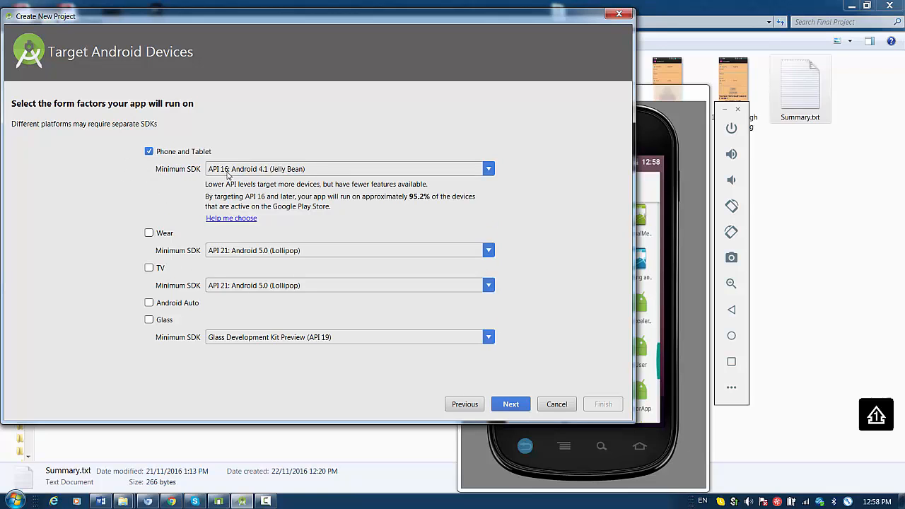
Keep API 16 as minimum SDK, choose the Empty Activity template and finish creating the project.
left_click(488, 168)
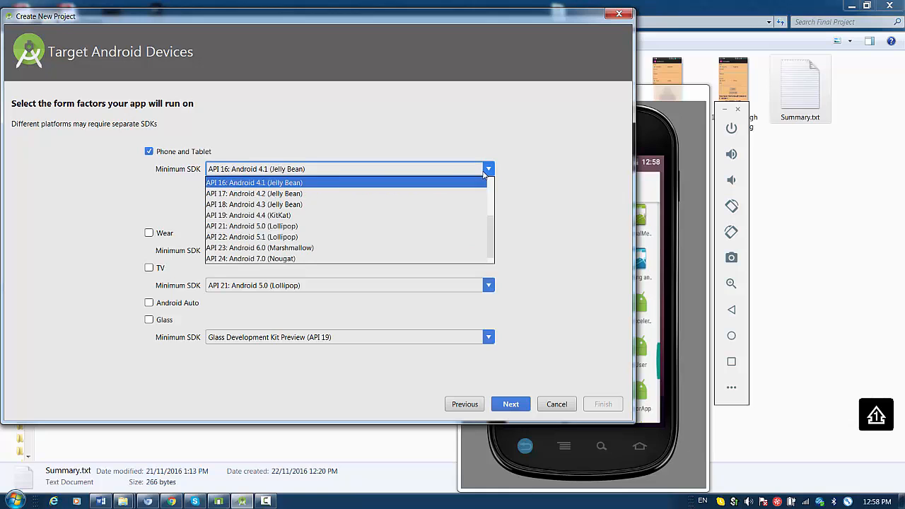
left_click(255, 182)
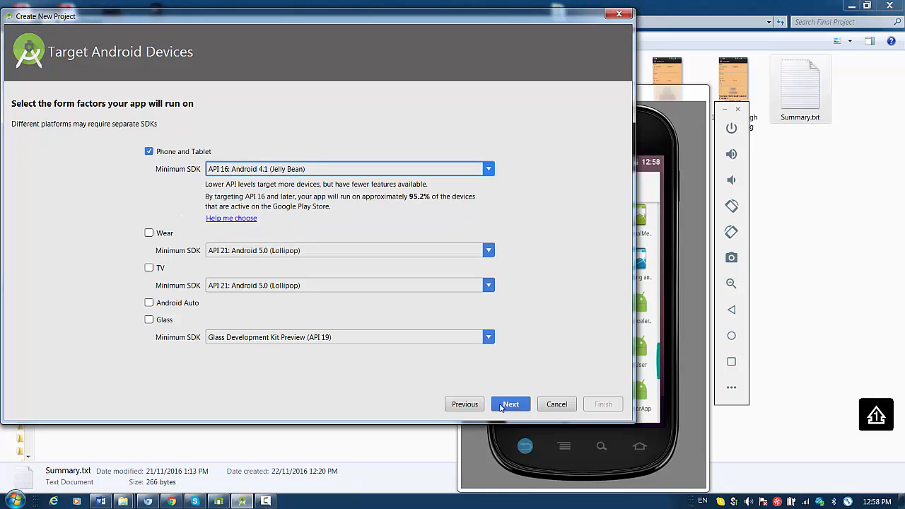
left_click(511, 405)
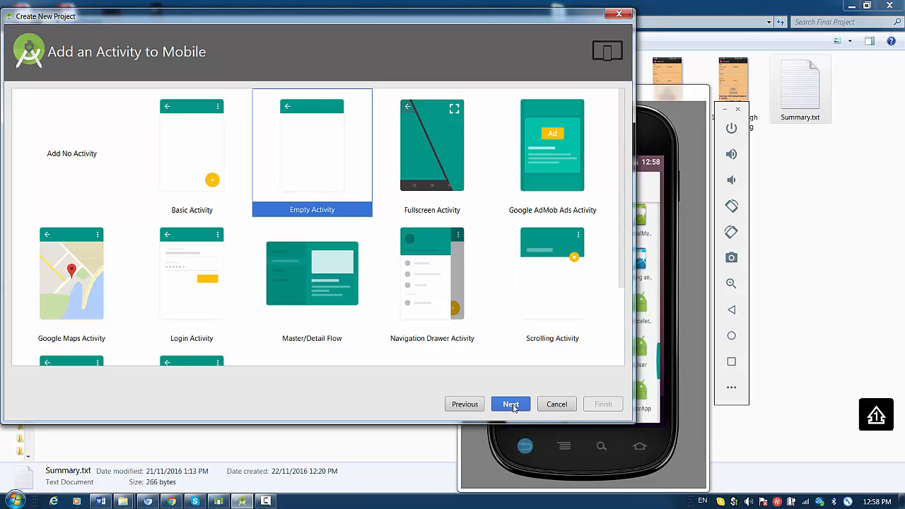
left_click(511, 404)
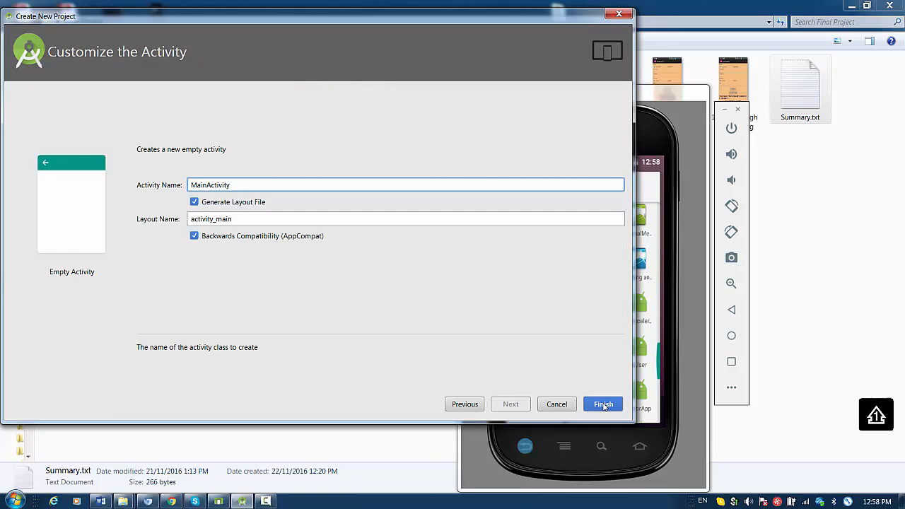
left_click(602, 404)
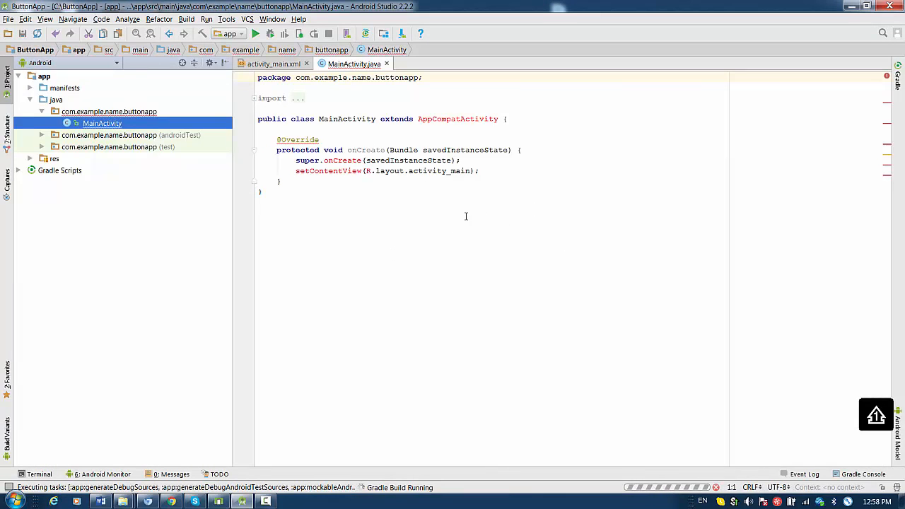
mouse_move(338, 271)
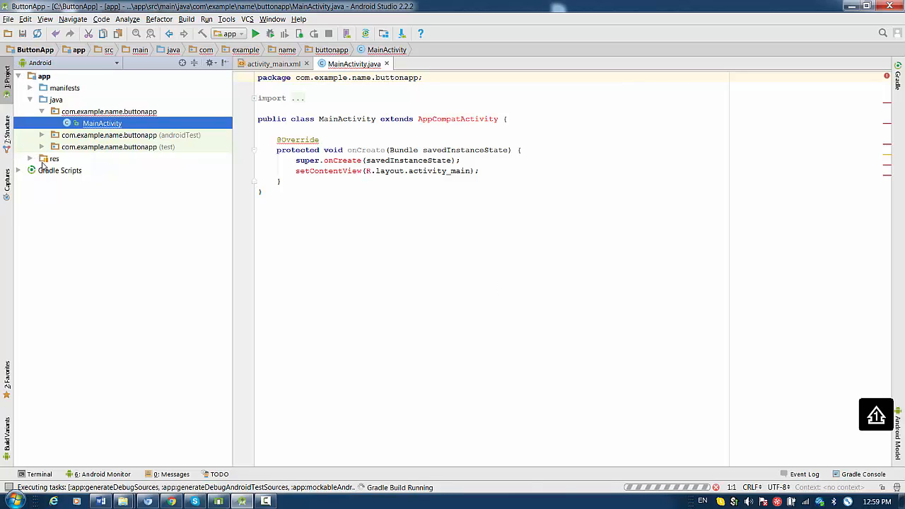
Open activity_main.xml from the res > layout folder in the Project pane.
left_click(31, 159)
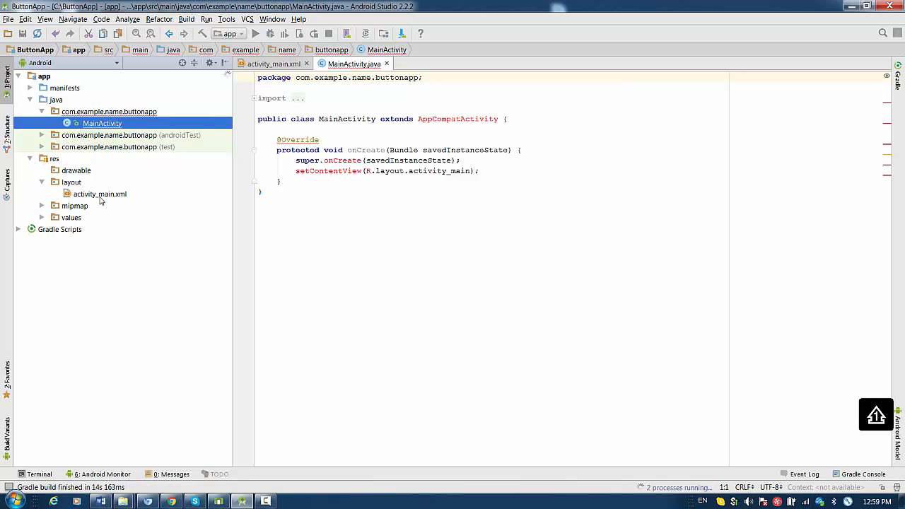
left_click(99, 194)
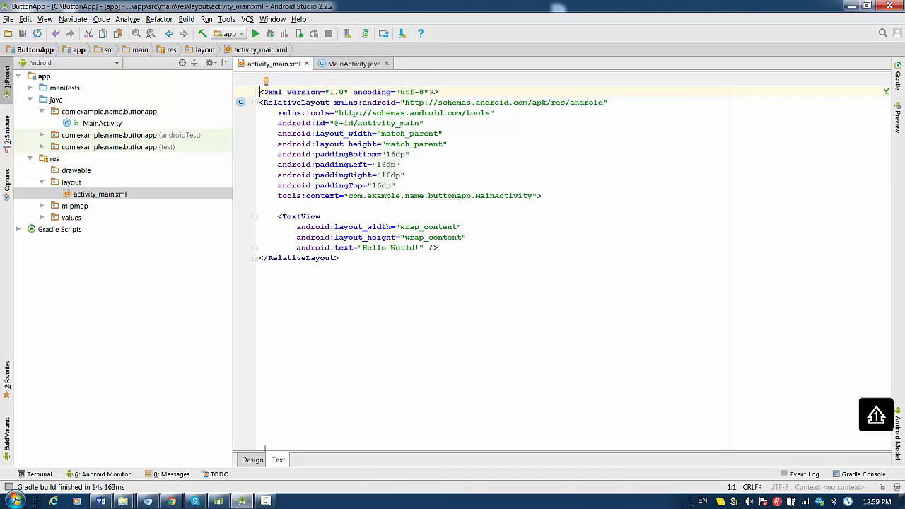
Cut the Hello World! TextView out of the layout in the Design view.
left_click(252, 459)
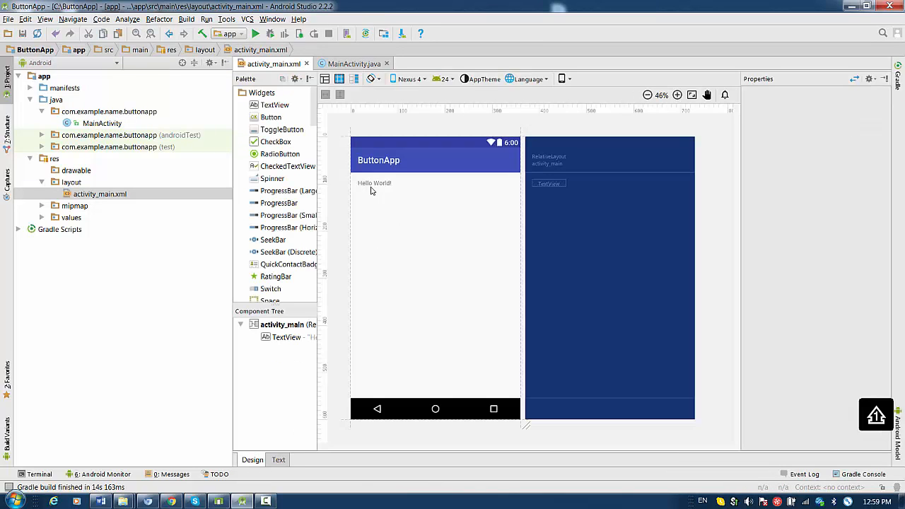
left_click(373, 184)
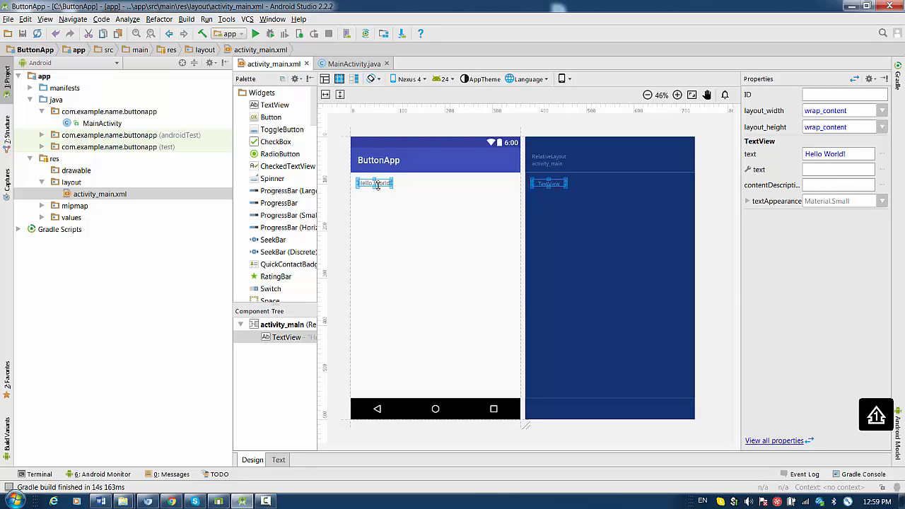
right_click(373, 182)
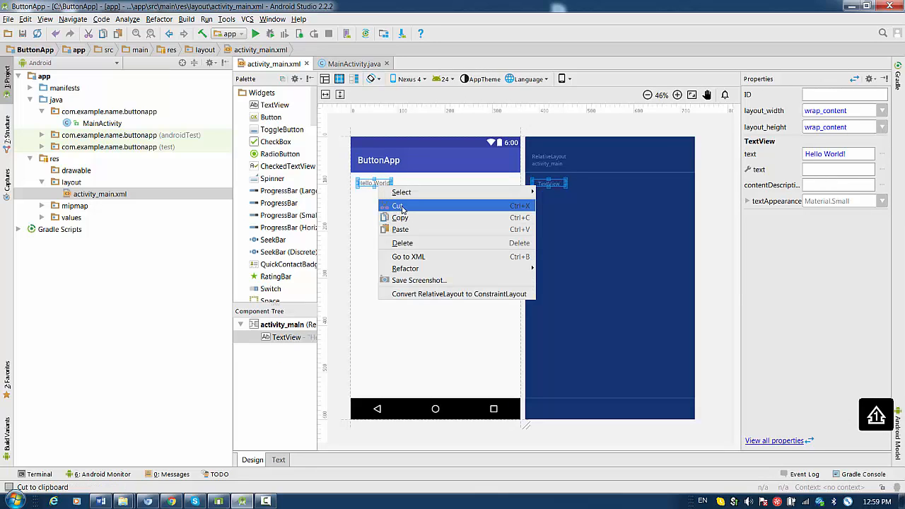
left_click(399, 205)
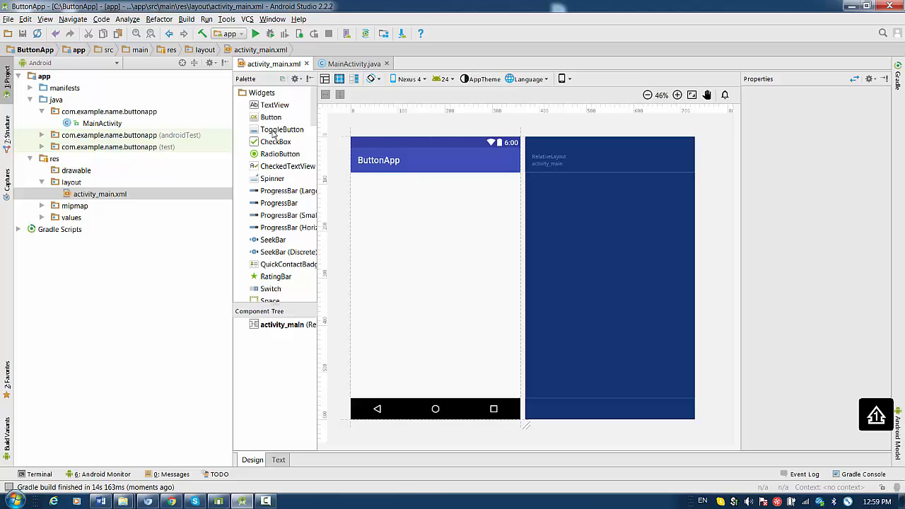
Drag a Button from the Palette into the layout and centre it on the screen.
left_click_drag(271, 116, 357, 181)
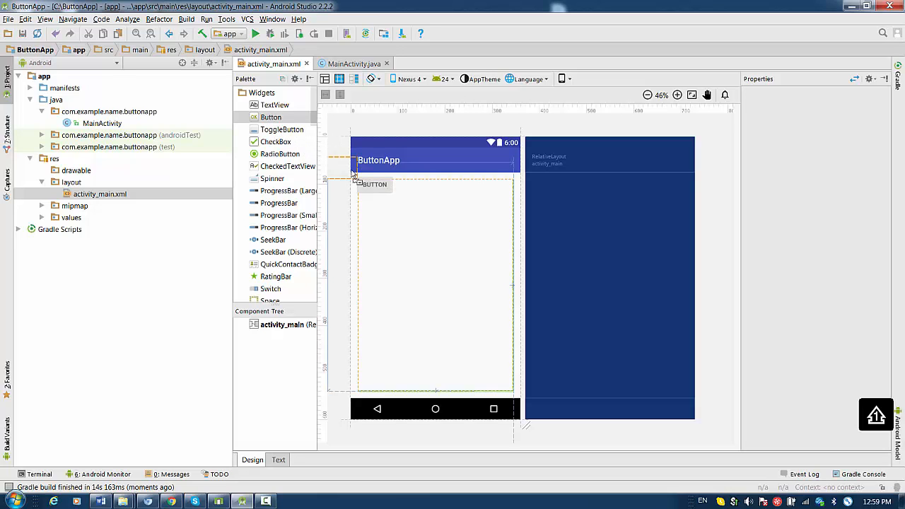
left_click_drag(375, 184, 428, 255)
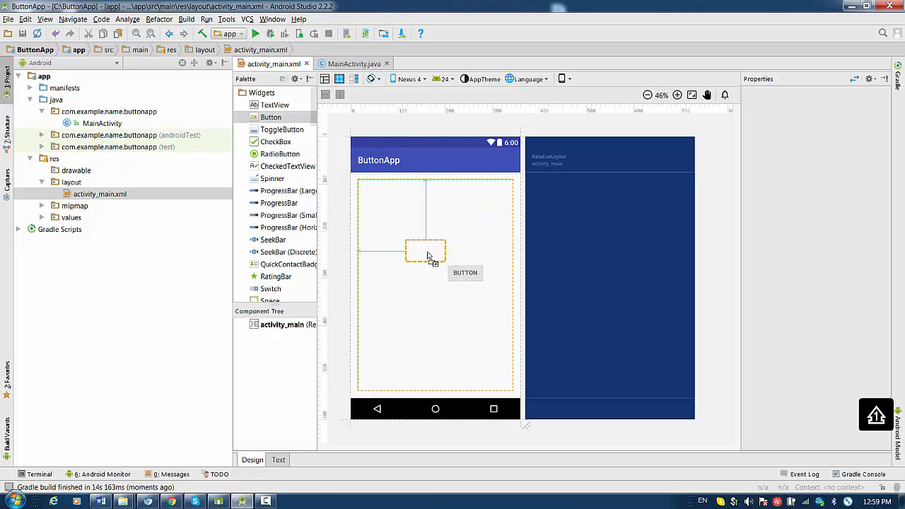
left_click_drag(427, 254, 434, 290)
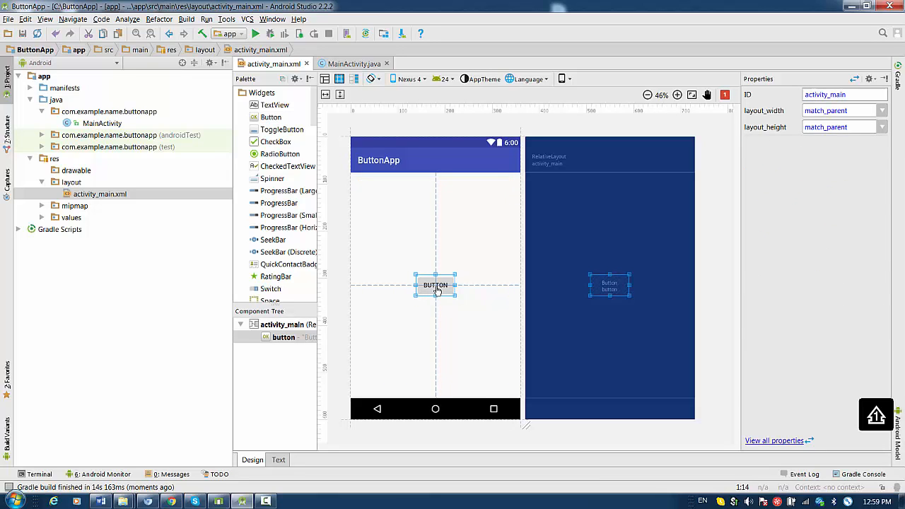
Set the centred button's text property to 'Click me!' in the Properties panel.
left_click(436, 286)
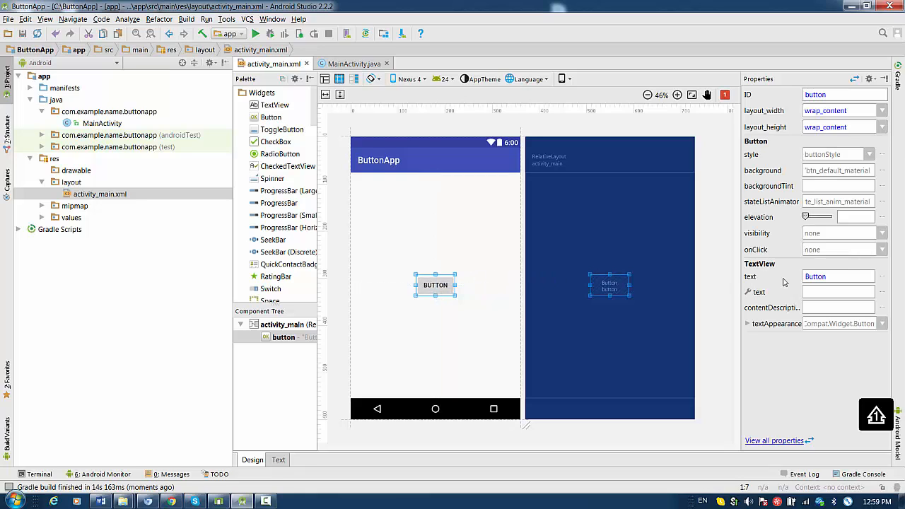
left_click(837, 276)
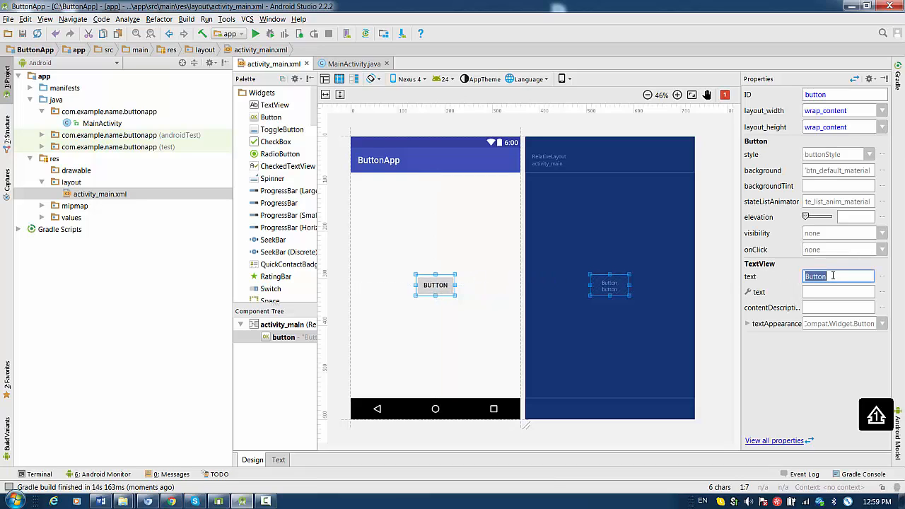
type("Co")
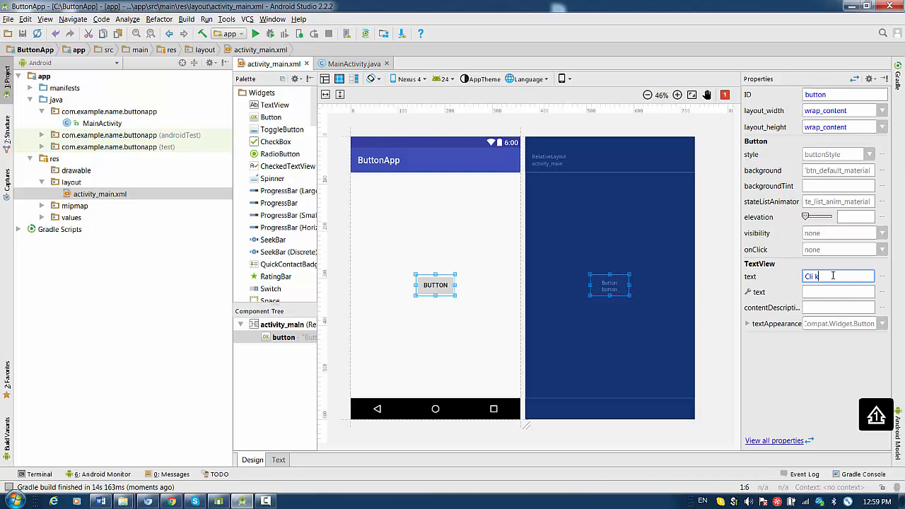
type("Click")
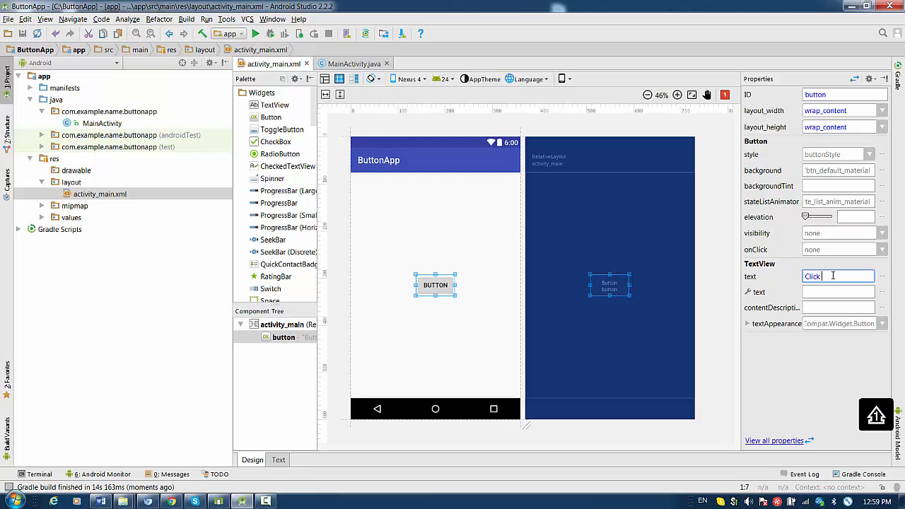
type("me!")
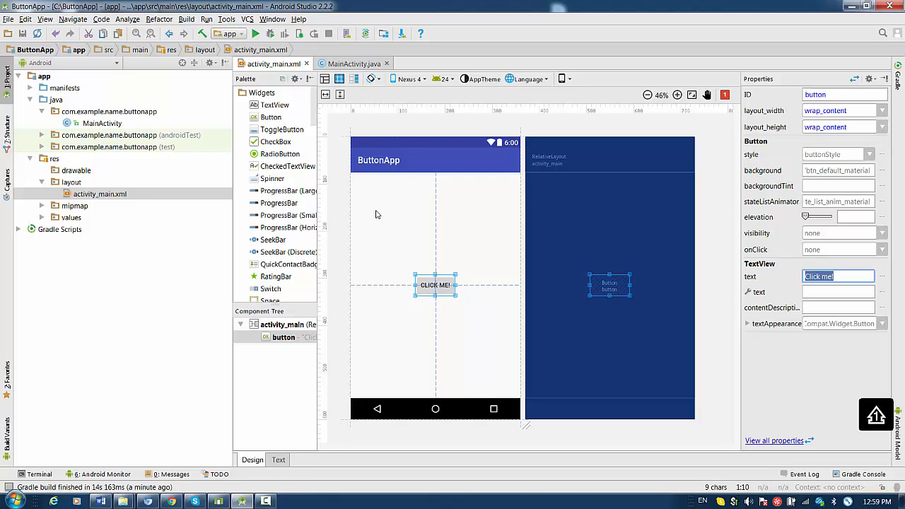
Switch between Text and Design views, ending on the XML source showing the Button element.
left_click(278, 459)
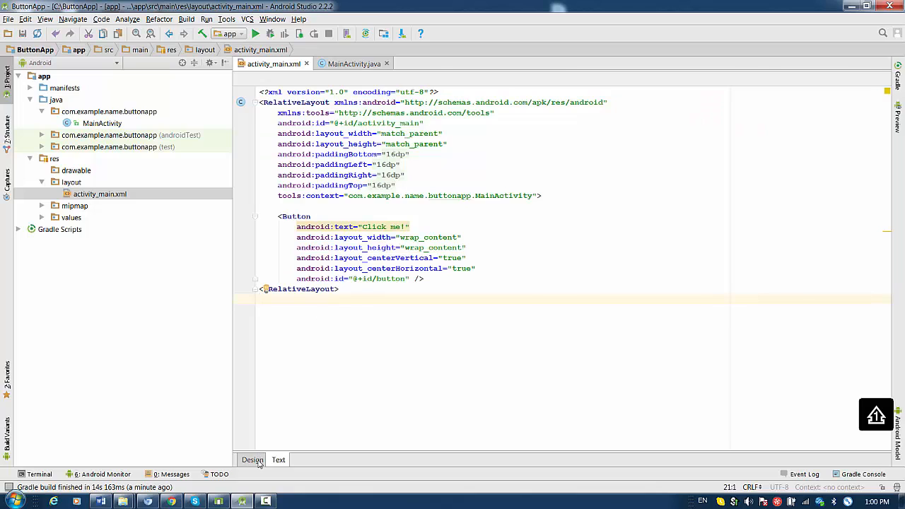
left_click(251, 459)
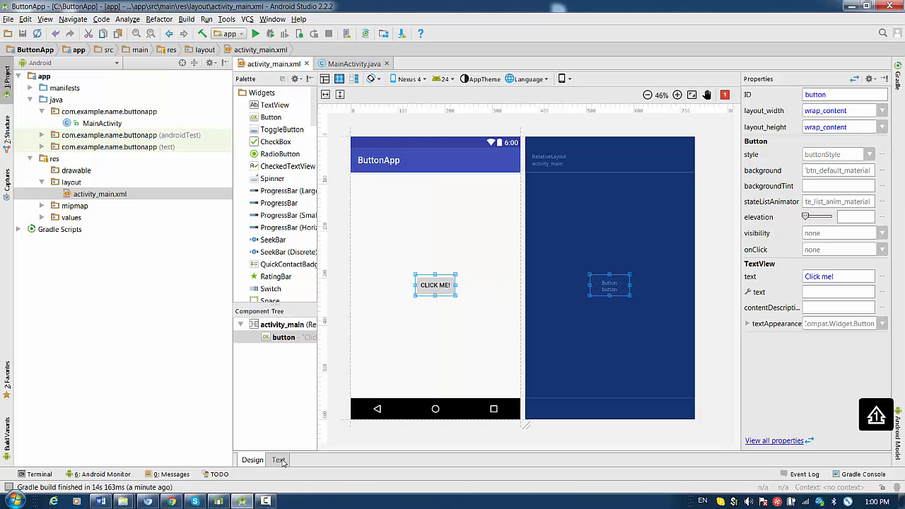
left_click(278, 459)
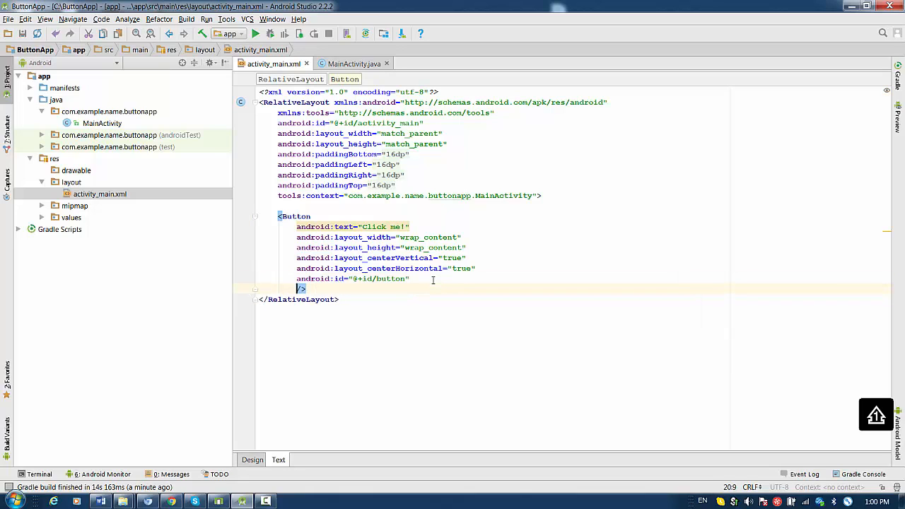
Add android:onClick="onClick" to the Button XML and confirm it in the Design properties.
type("android")
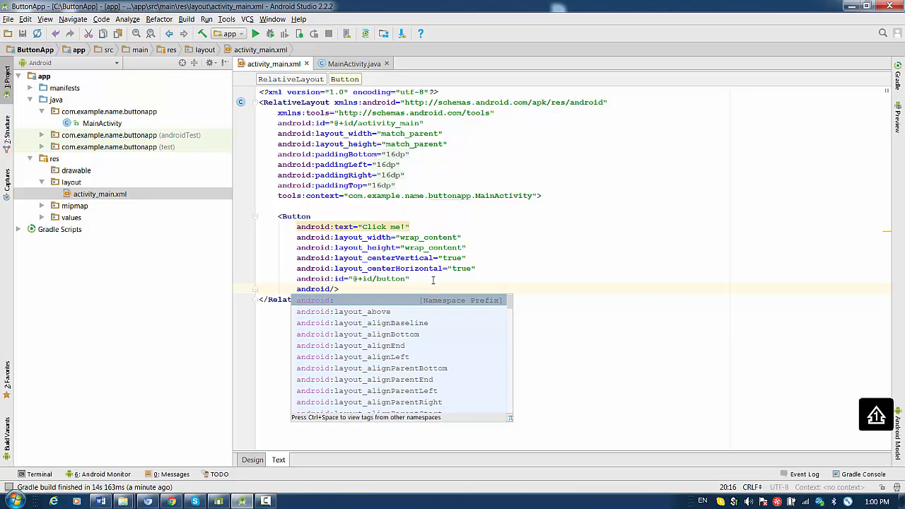
type("o")
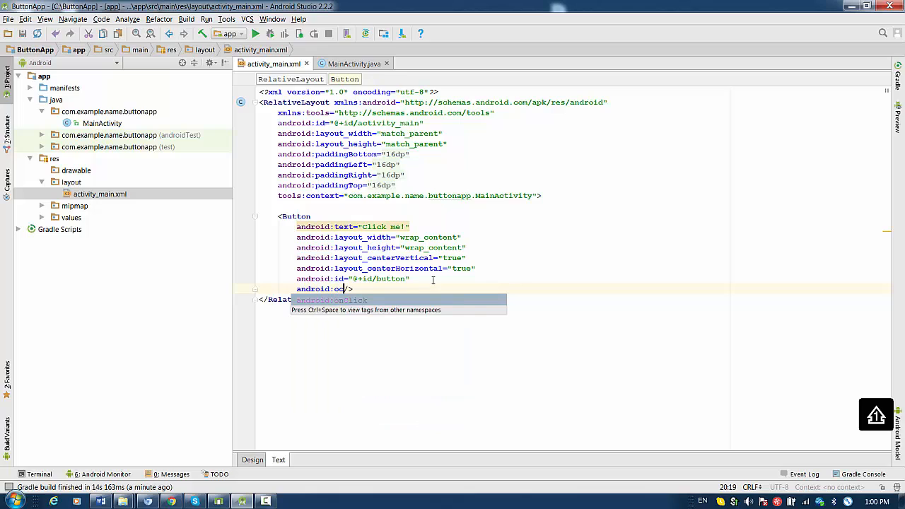
type("nClick=\"")
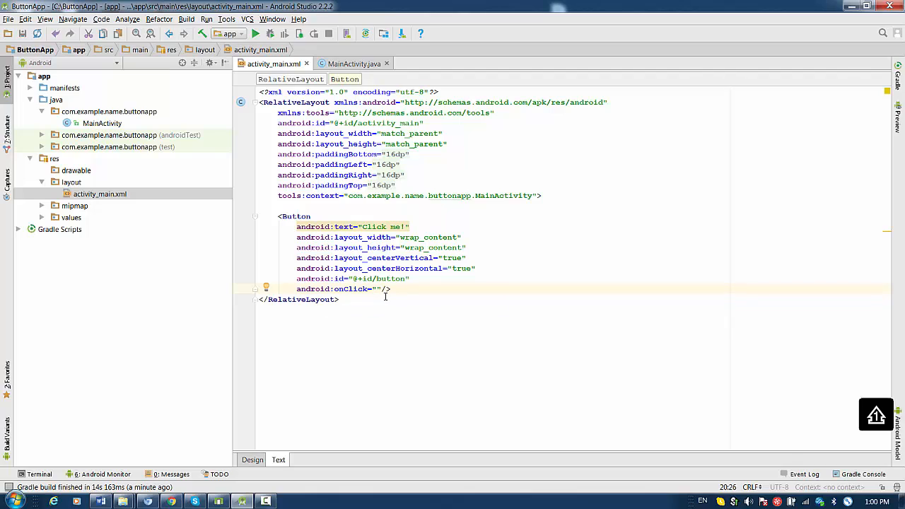
type("onClcik")
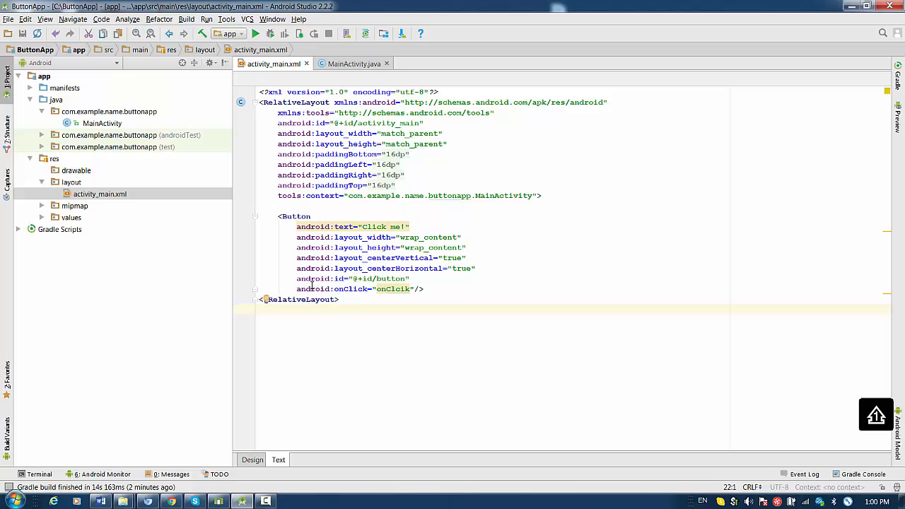
left_click(252, 459)
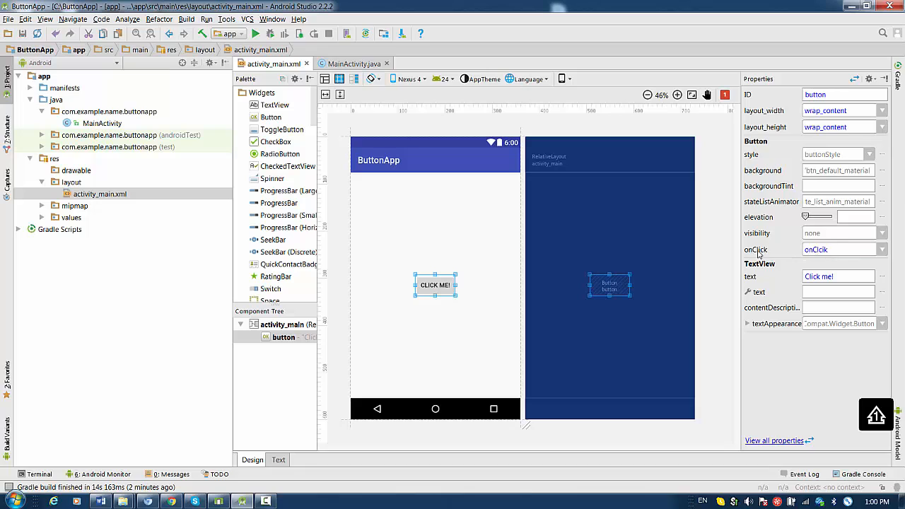
mouse_move(832, 224)
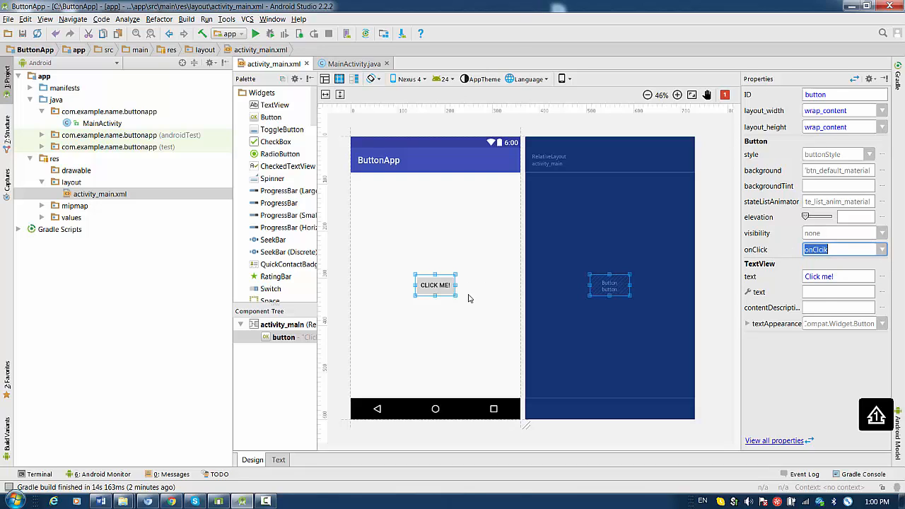
left_click(277, 460)
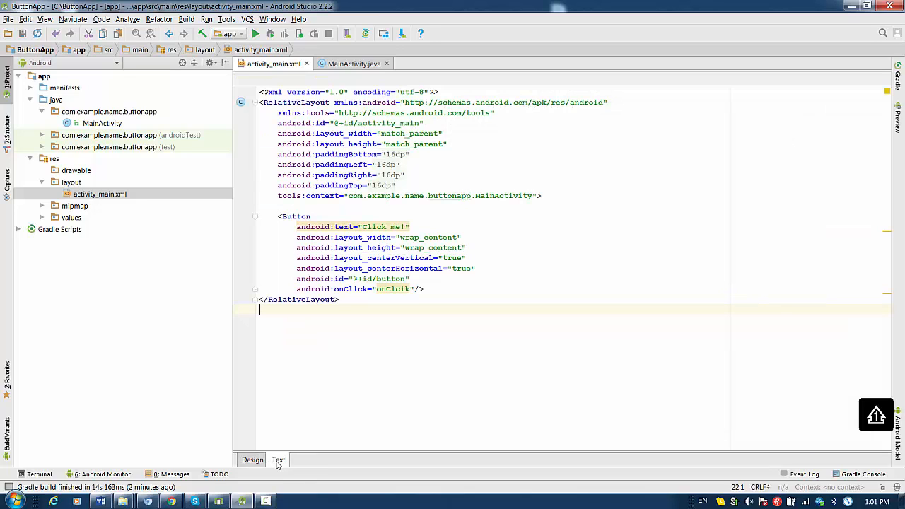
Use the quick-fix on the onClick value to create onClick(View) in MainActivity.
left_click(393, 289)
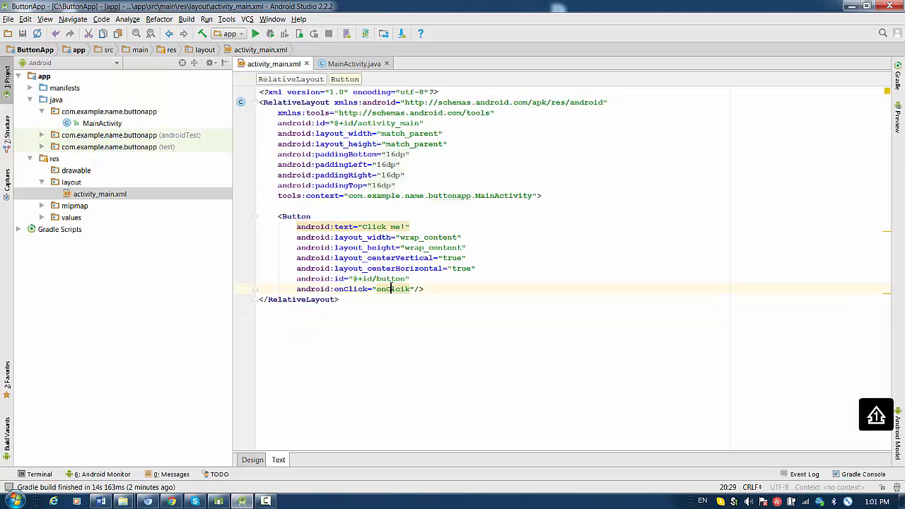
mouse_move(393, 289)
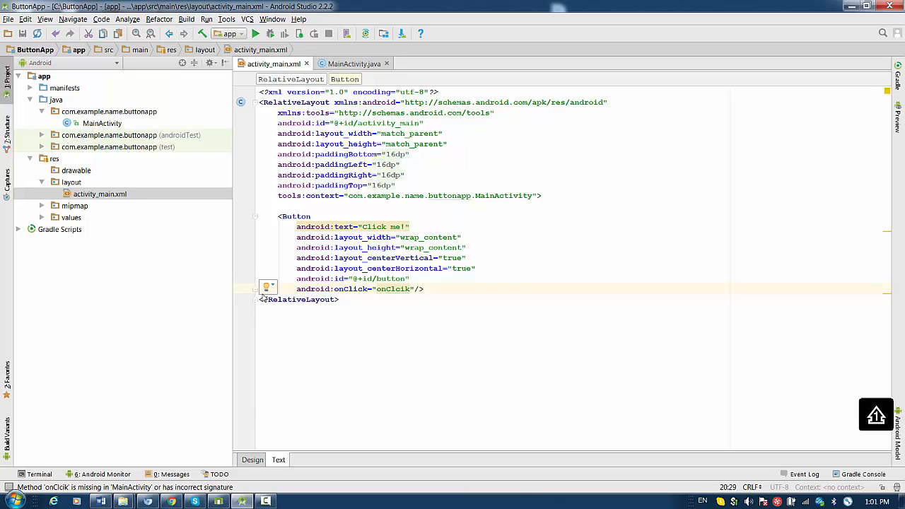
left_click(267, 289)
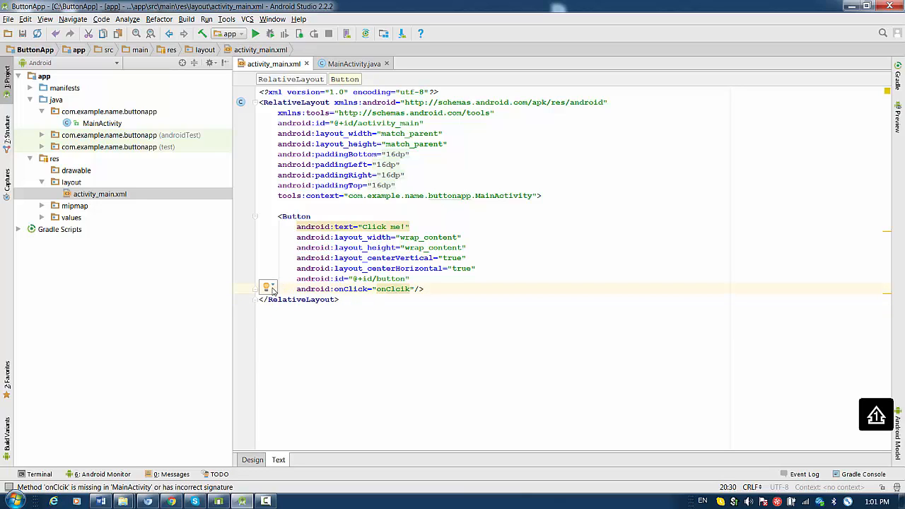
left_click(267, 286)
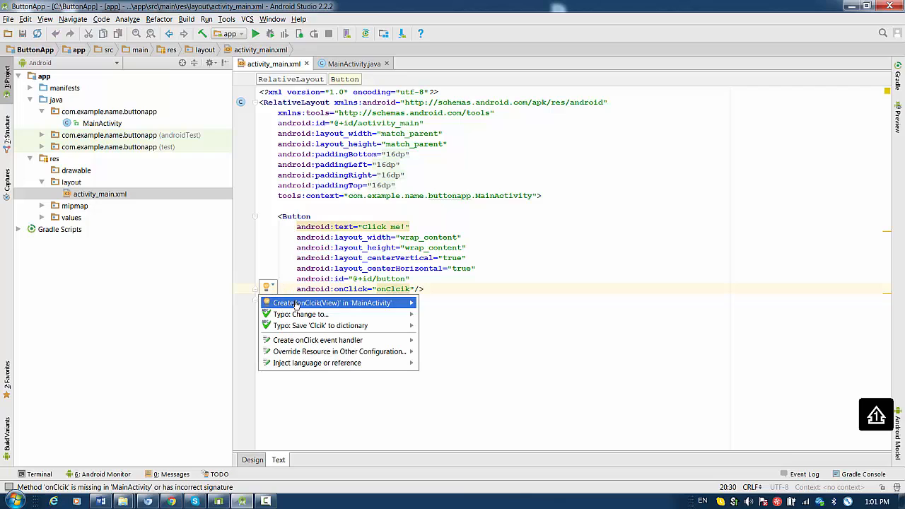
mouse_move(343, 305)
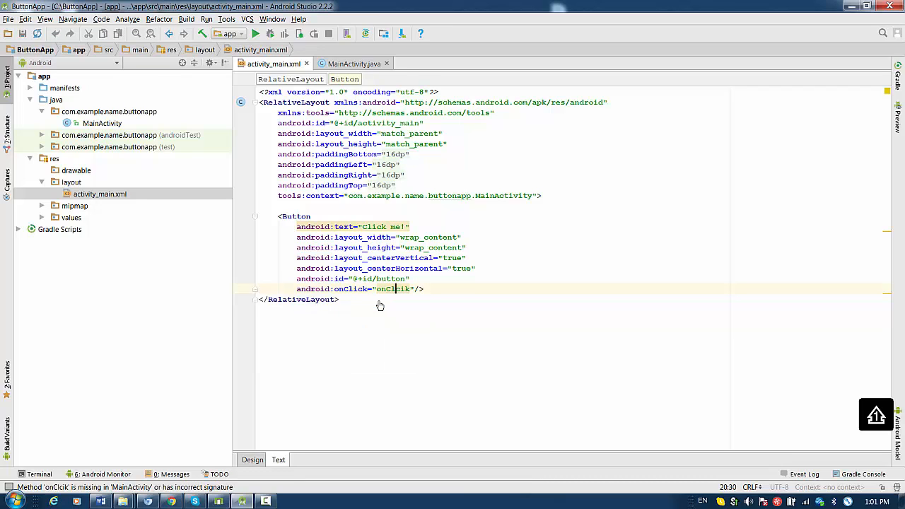
left_click(354, 63)
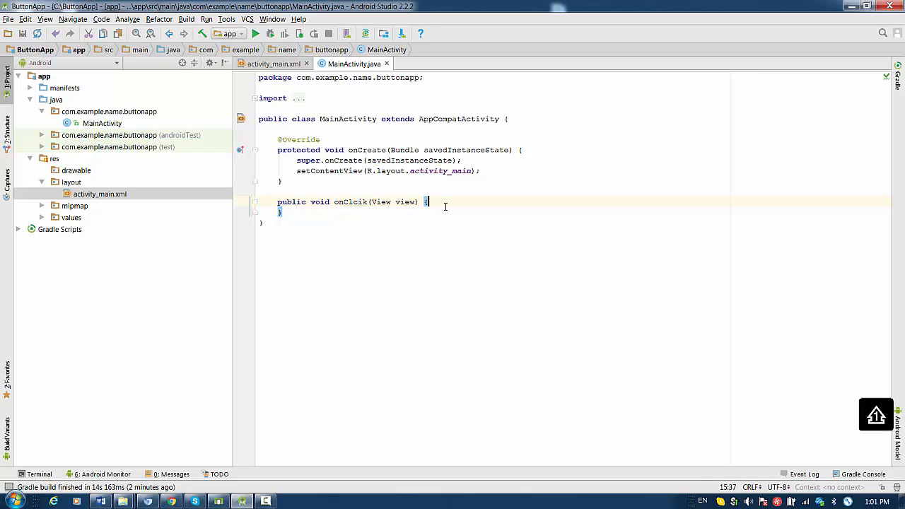
Begin a 'Button b' declaration inside onClick and import android.widget.Button.
key("enter")
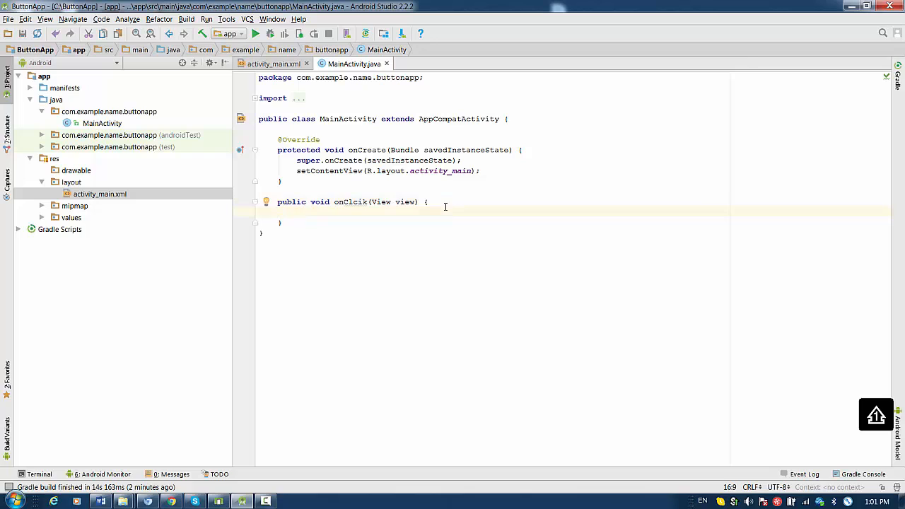
type("Button")
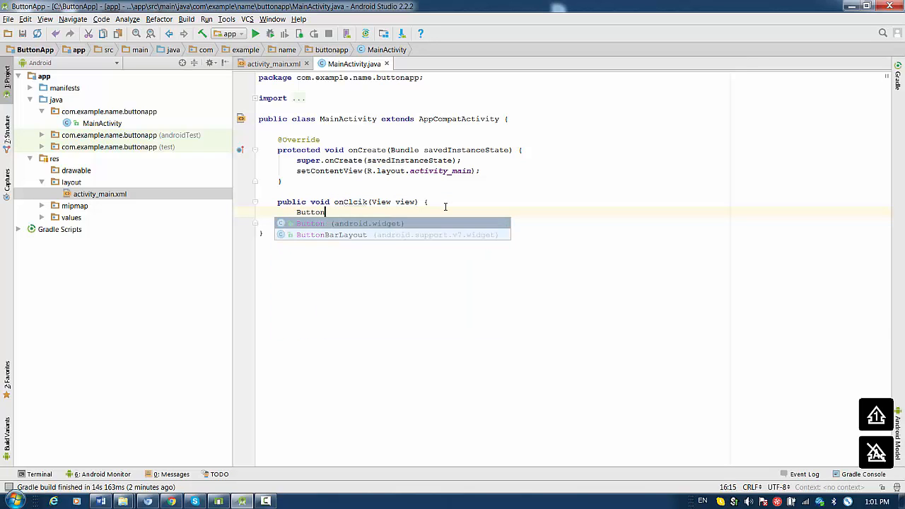
type("b")
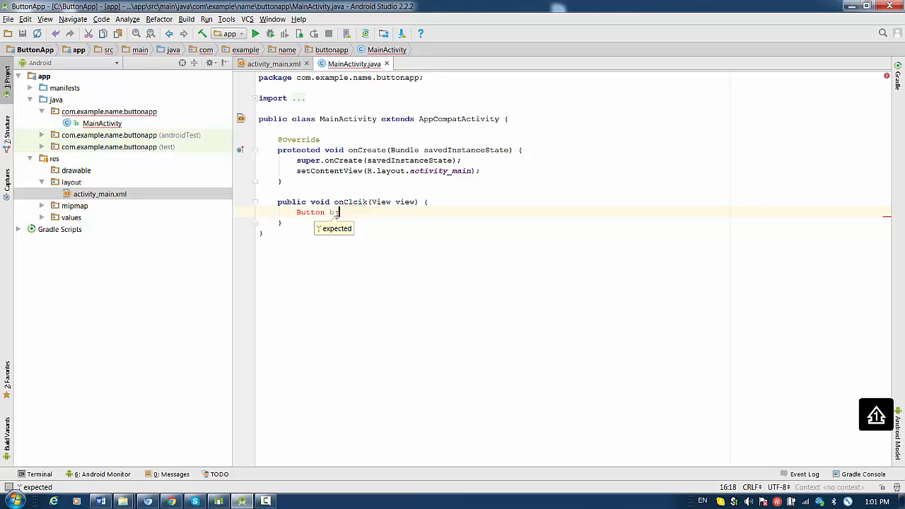
key("backspace")
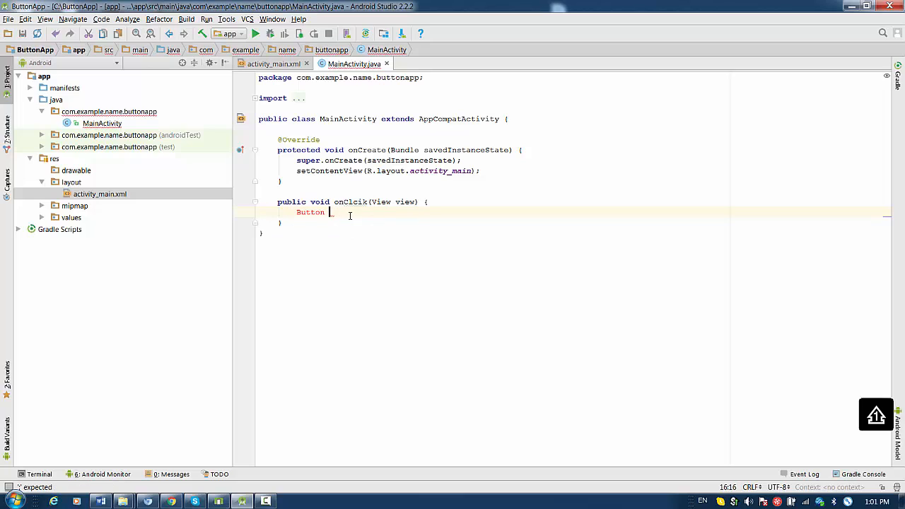
type("b")
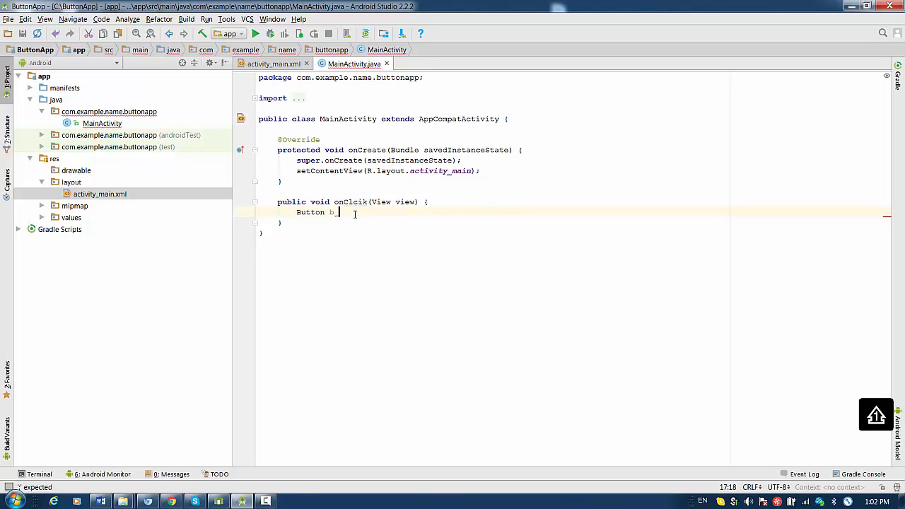
left_click(255, 97)
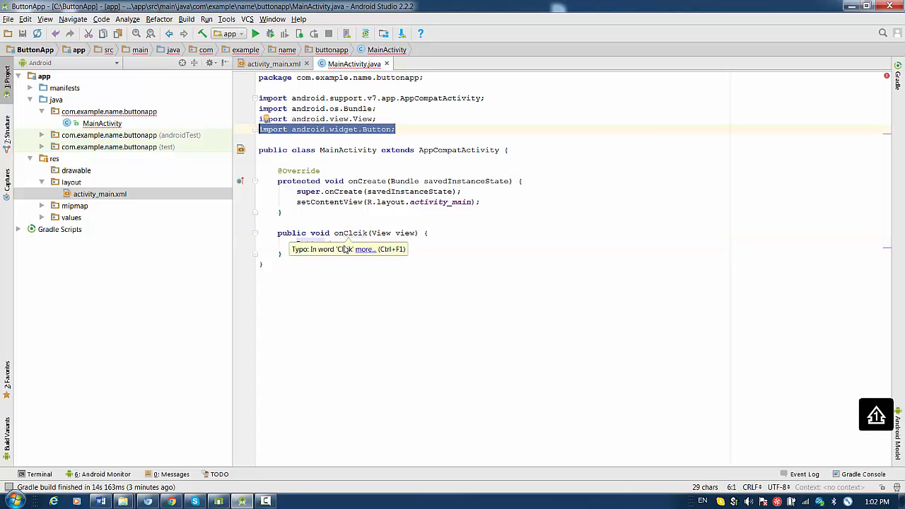
Write Button b = (Button) findViewById(R.id.button); using code completion.
type("Button b_")
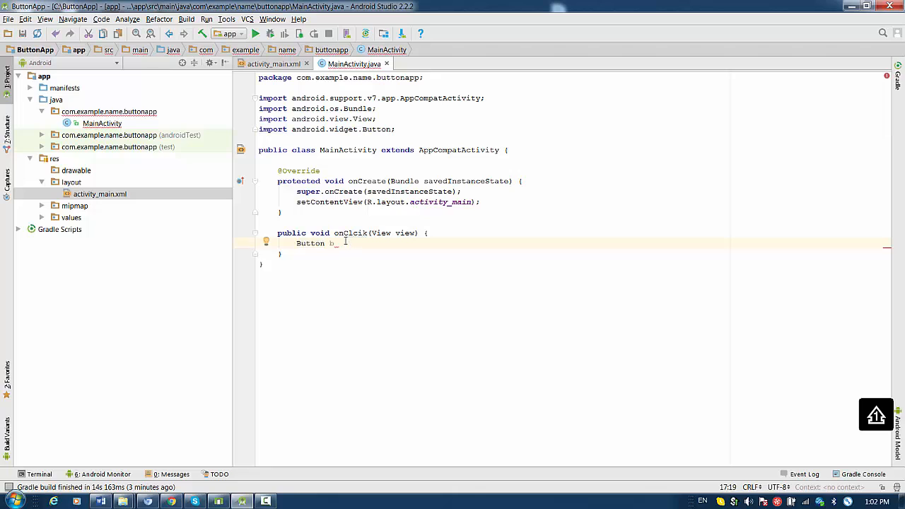
type("=f")
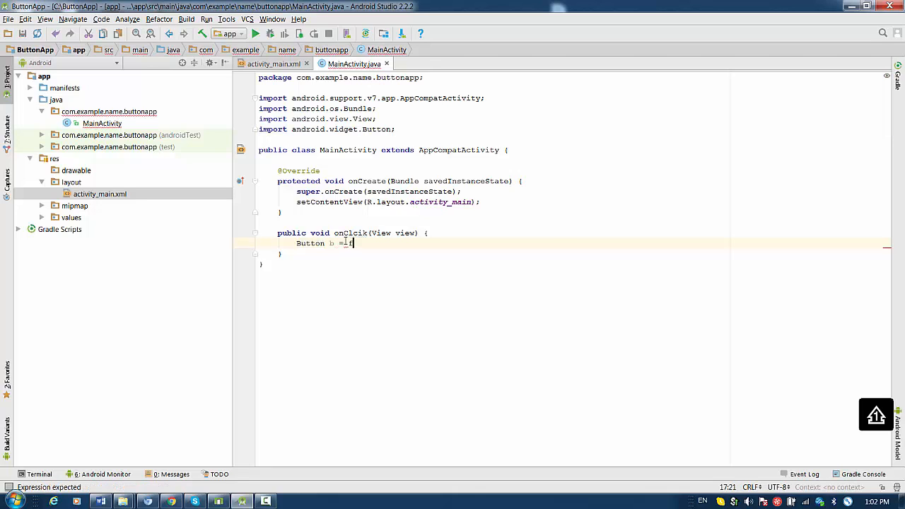
type("findViewById()")
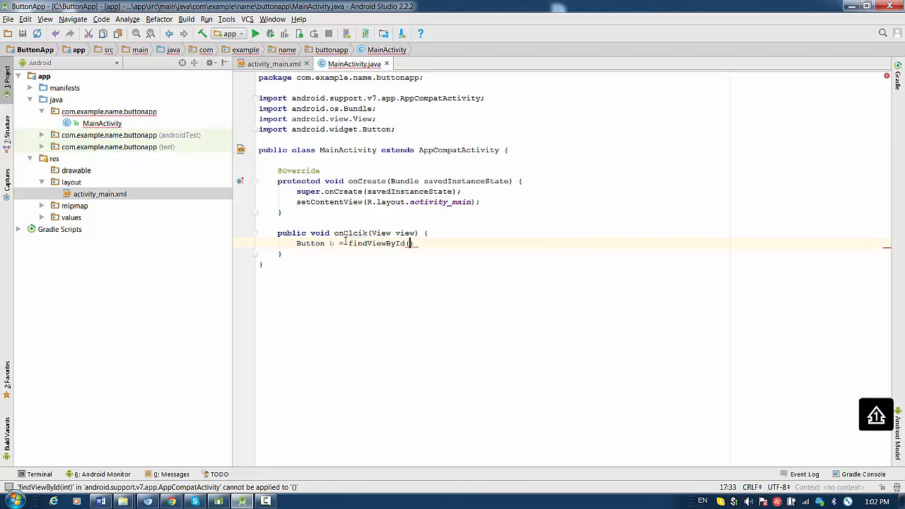
type("R.")
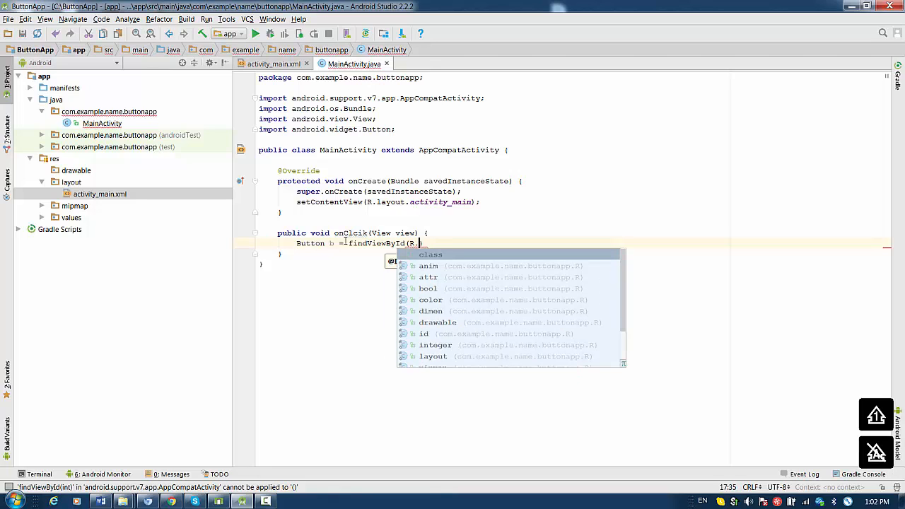
type("i")
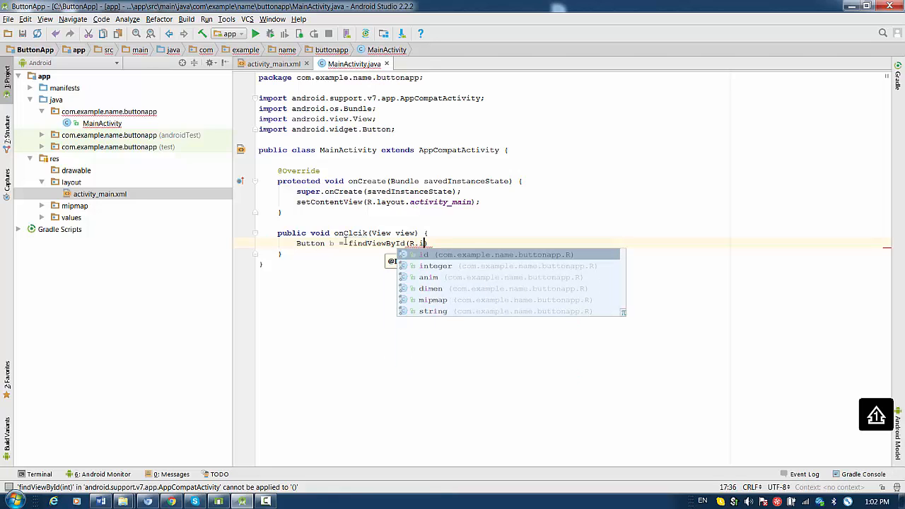
type("id.")
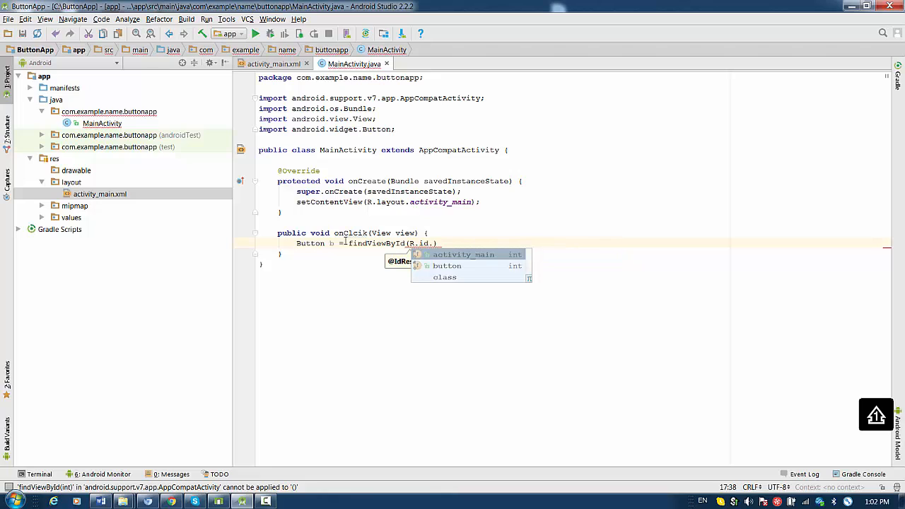
type("button")
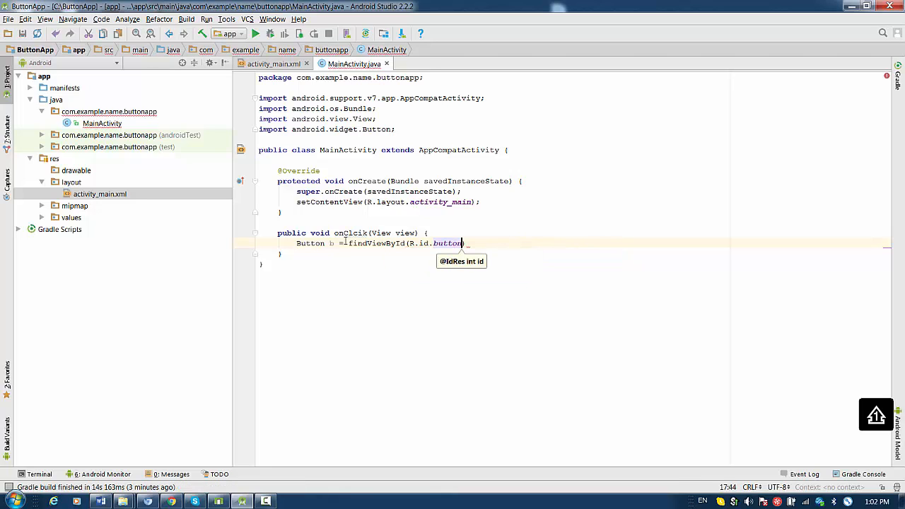
type(");")
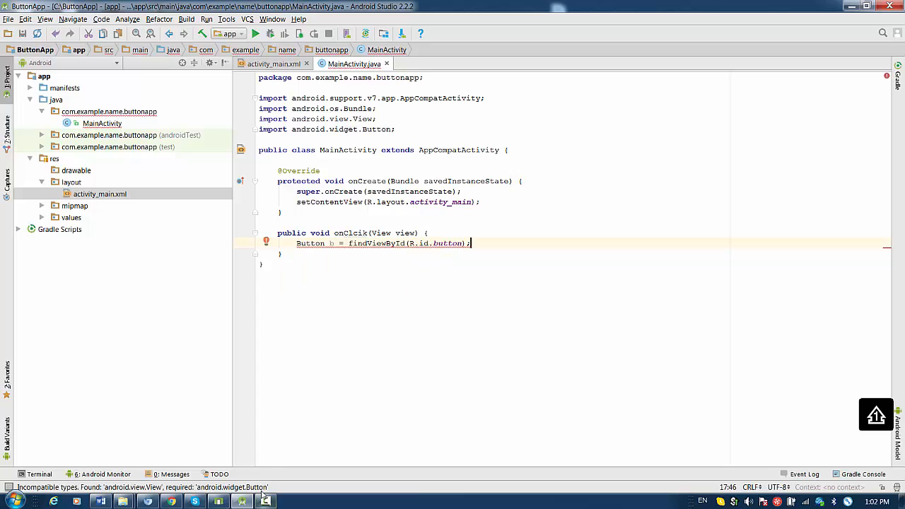
mouse_move(381, 244)
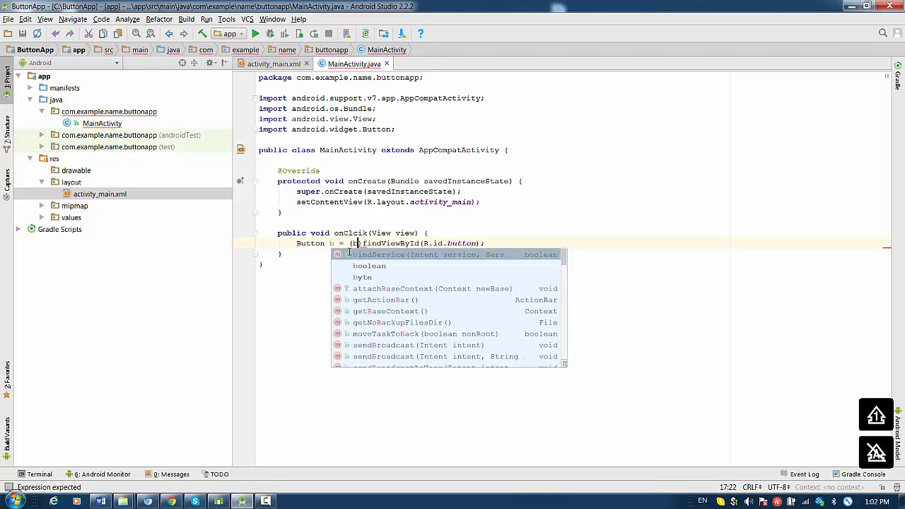
type("utton")
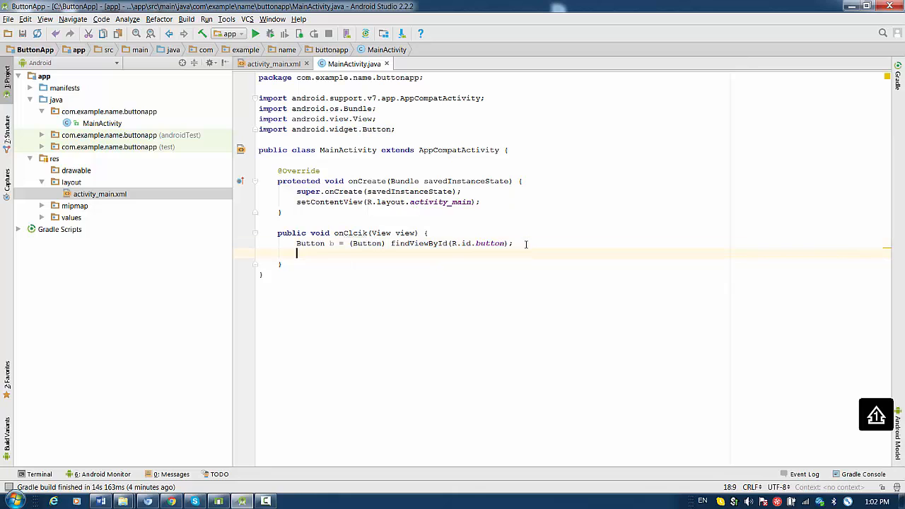
Start the b.setText(" You clicked me!"); call by choosing setText from completion.
type("b.se")
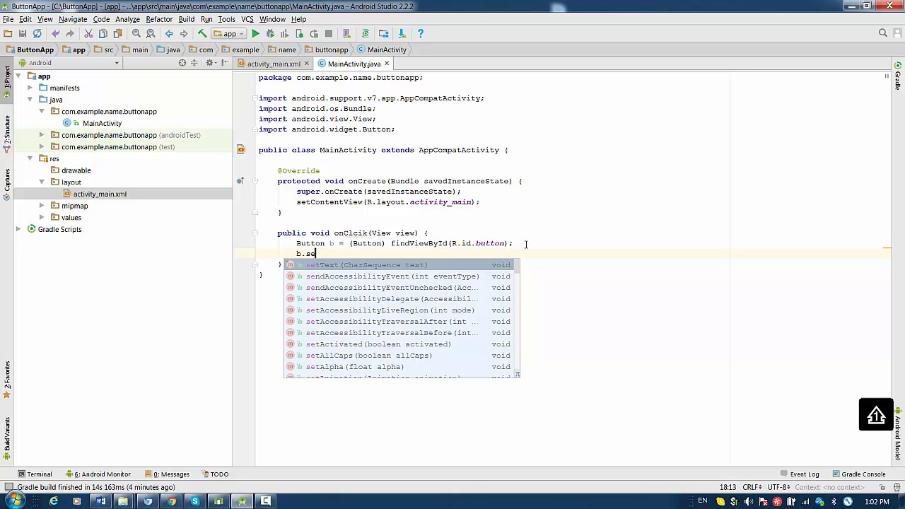
type("tText(\" You clicked me!\");")
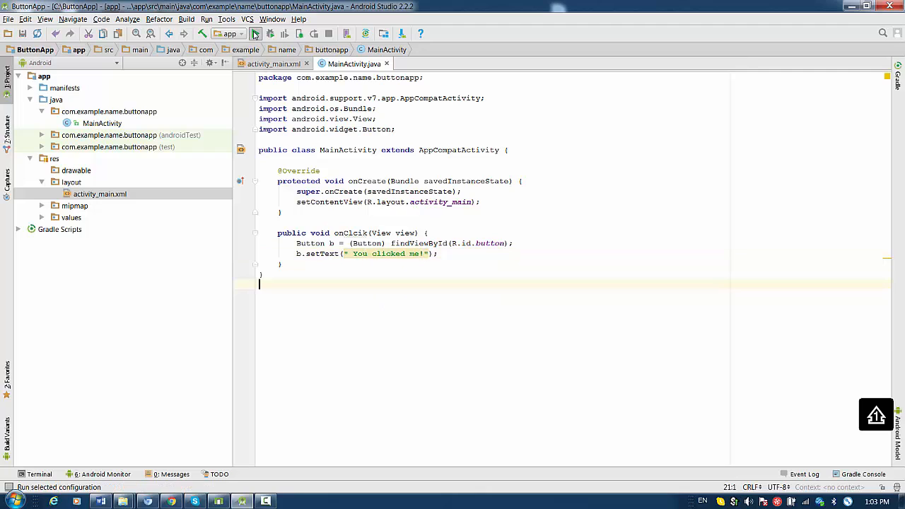
Run ButtonApp and deploy it to the connected Nexus S API 24 emulator.
left_click(254, 34)
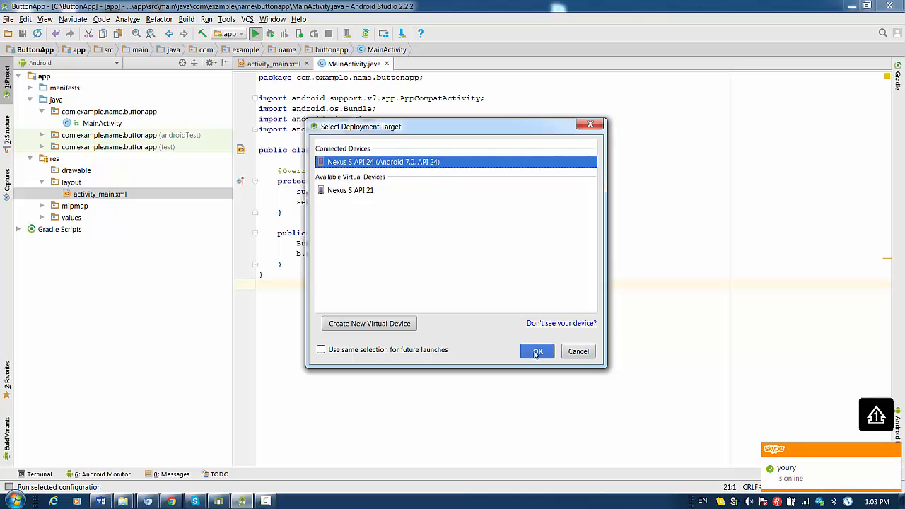
left_click(538, 351)
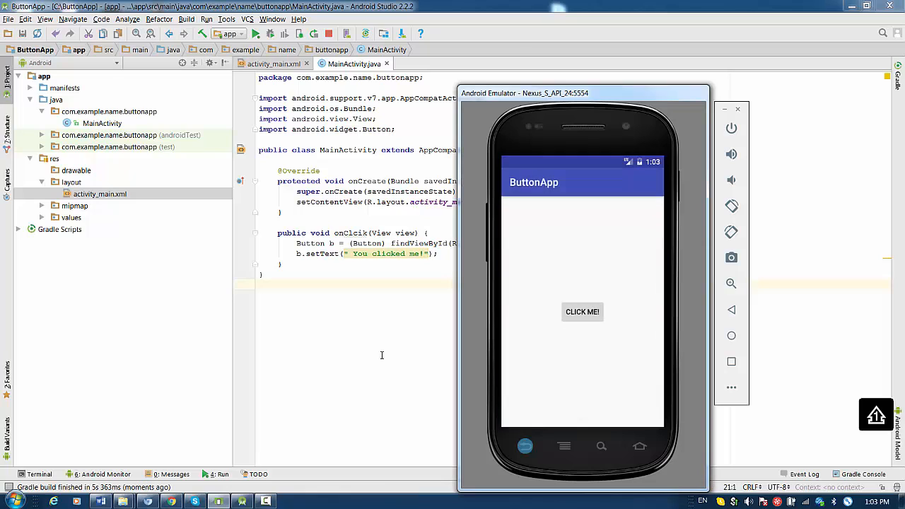
mouse_move(557, 274)
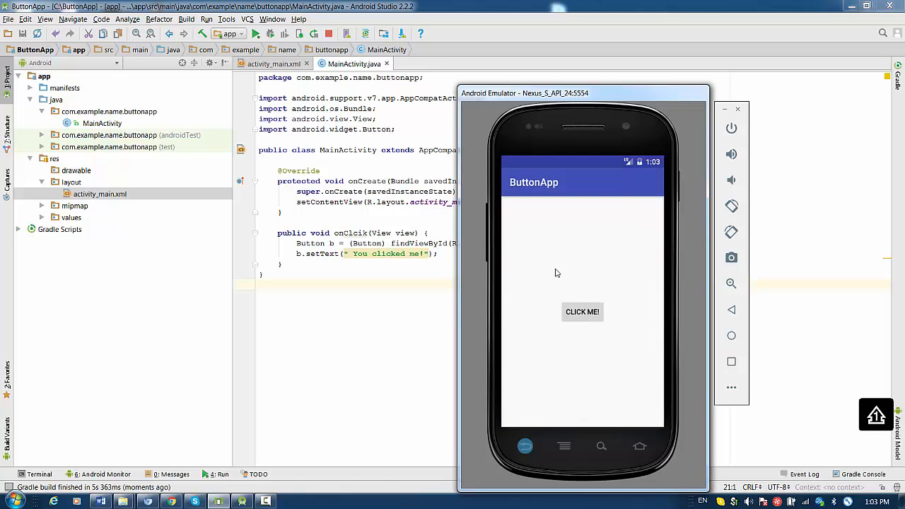
Tap CLICK ME! in the emulator so its label becomes YOU CLICKED ME!
left_click(583, 313)
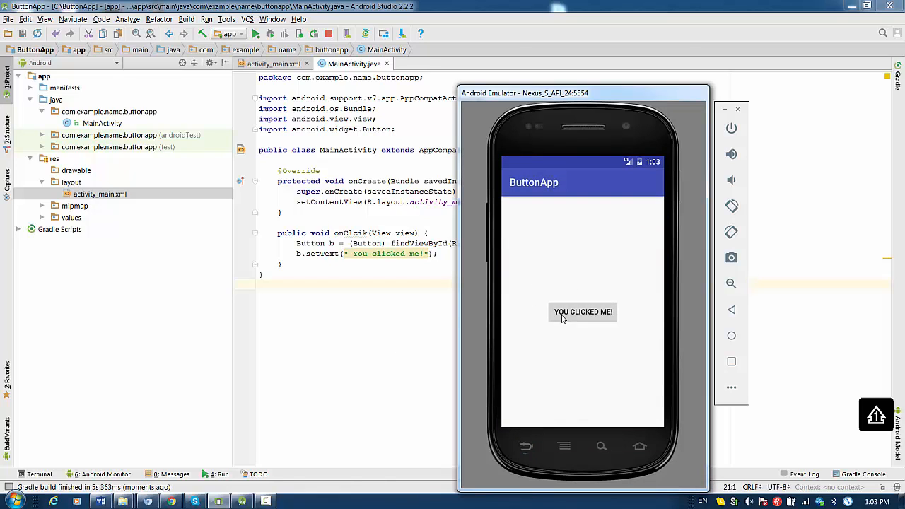
mouse_move(555, 395)
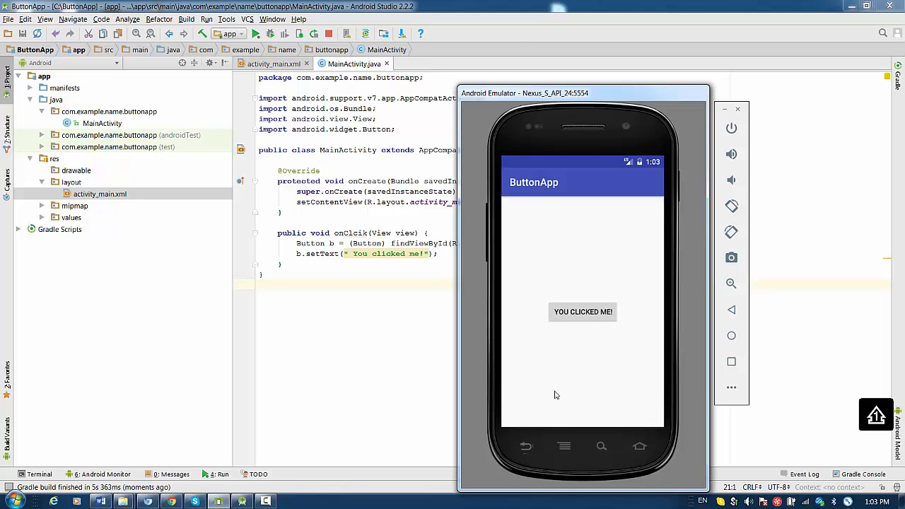